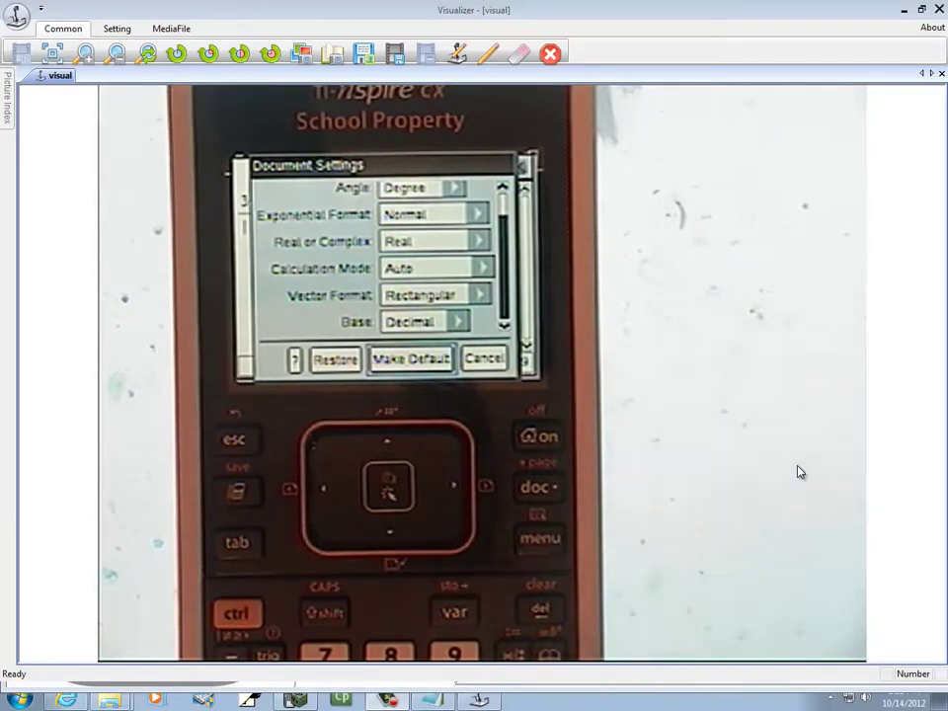
# - Save the Degree angle setting as the default document settings and confirm the prompt
pyautogui.click(411, 359)
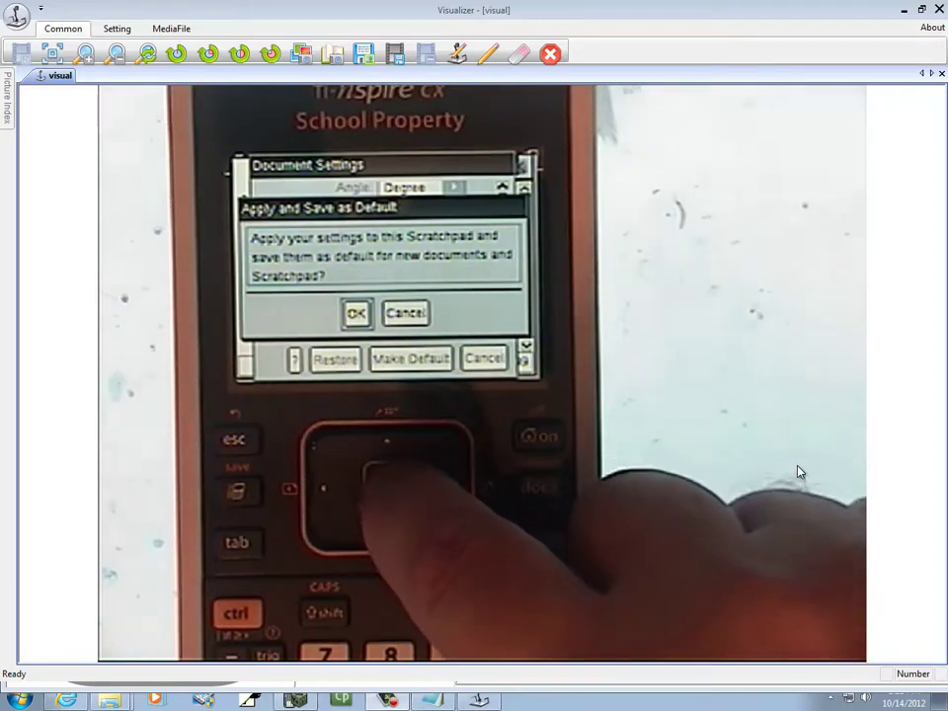
pyautogui.click(356, 313)
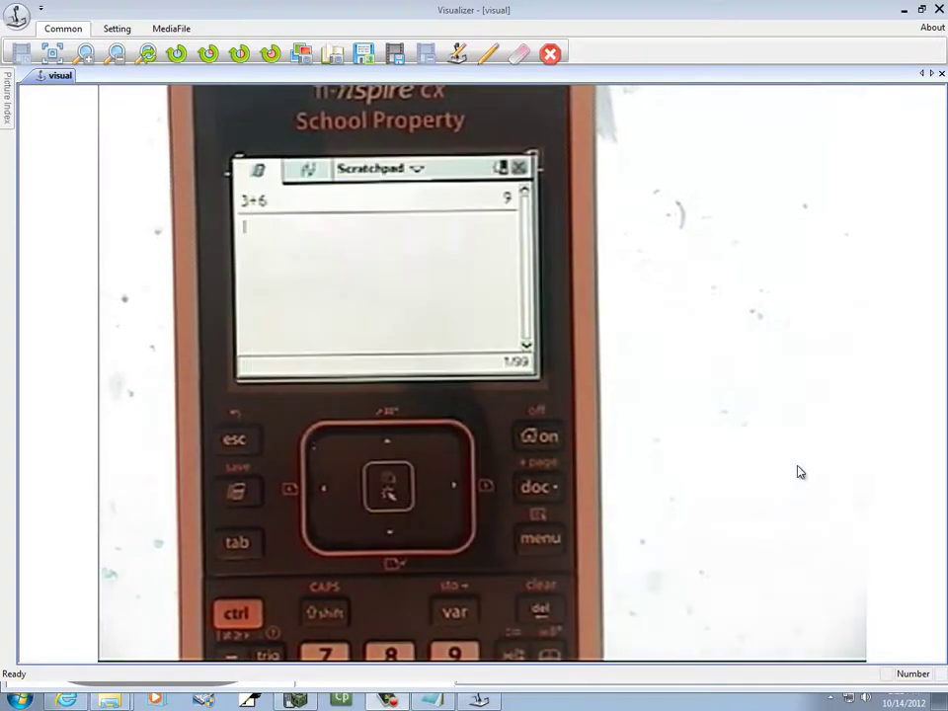